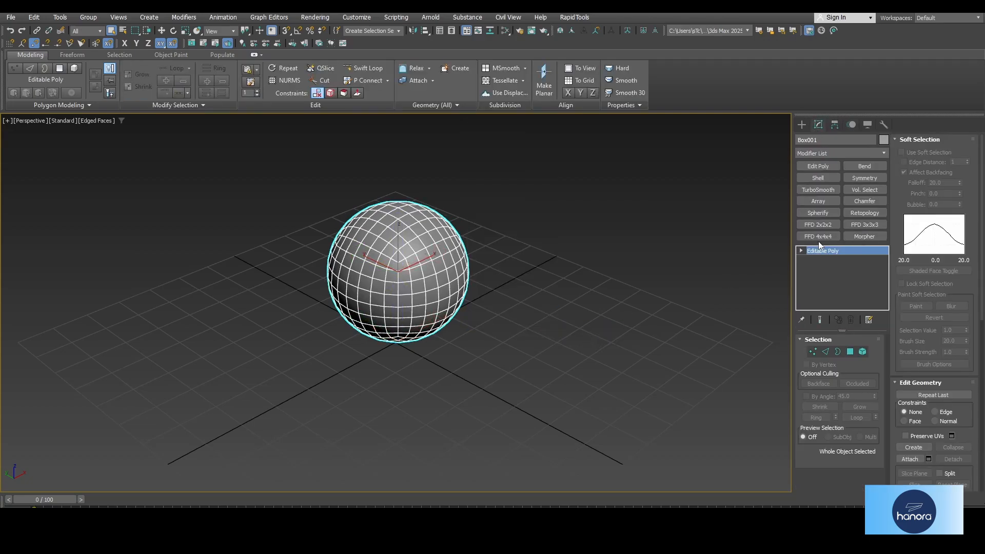
- Apply FFD 4x4x4 to the sphere and push its control points into a rounded cube
left_click(818, 236)
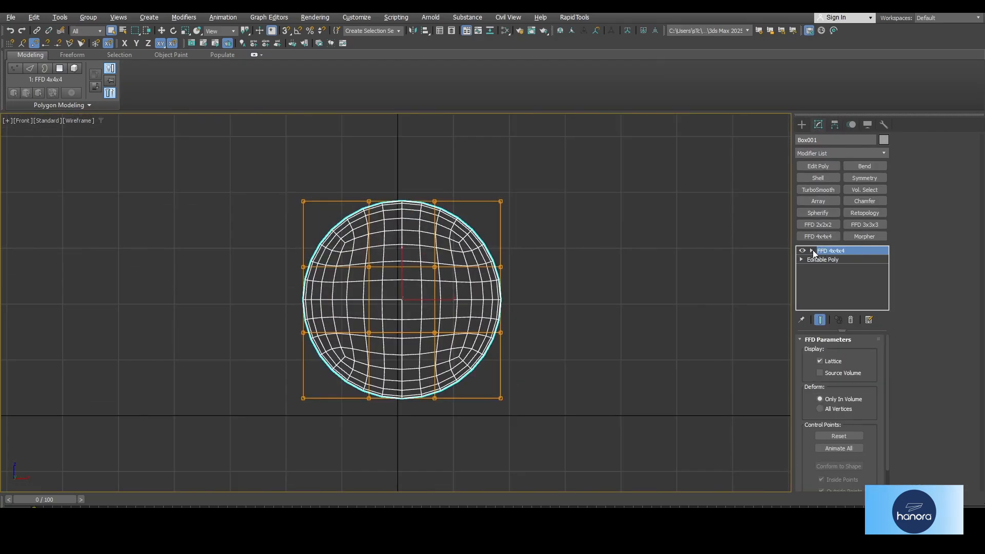
left_click(810, 251)
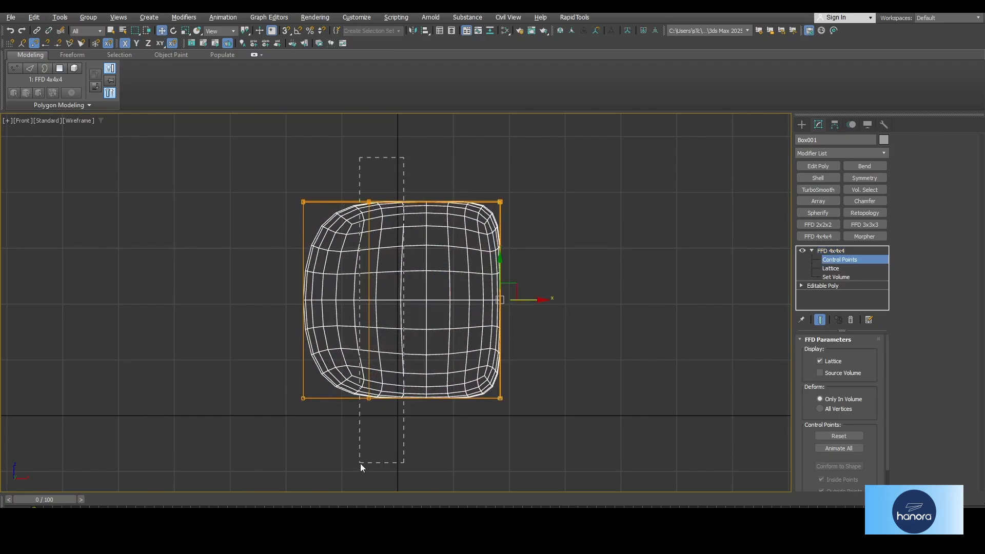
key("t")
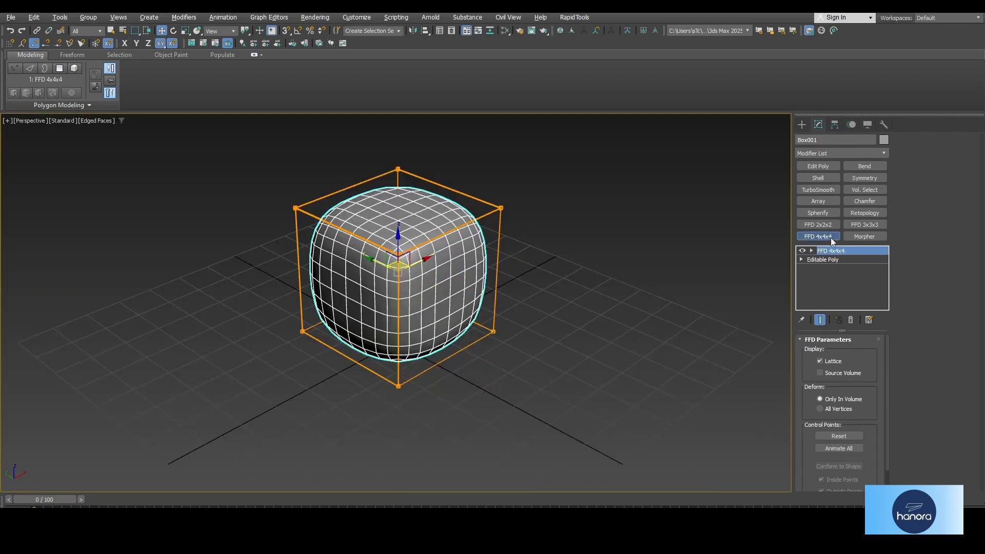
left_click(810, 250)
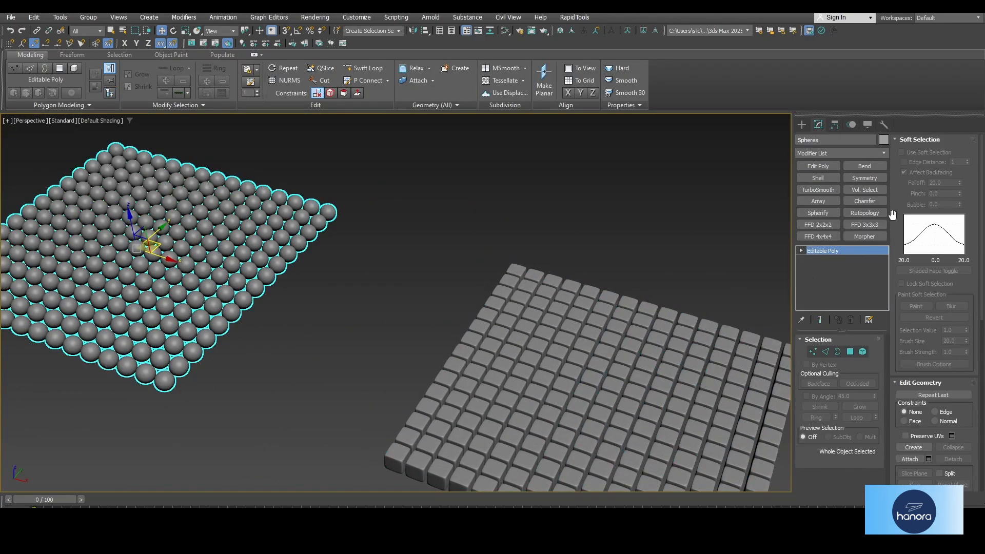
- Add a Morpher to the Spheres grid and pick the cube grid into a channel named Cubs
left_click(864, 236)
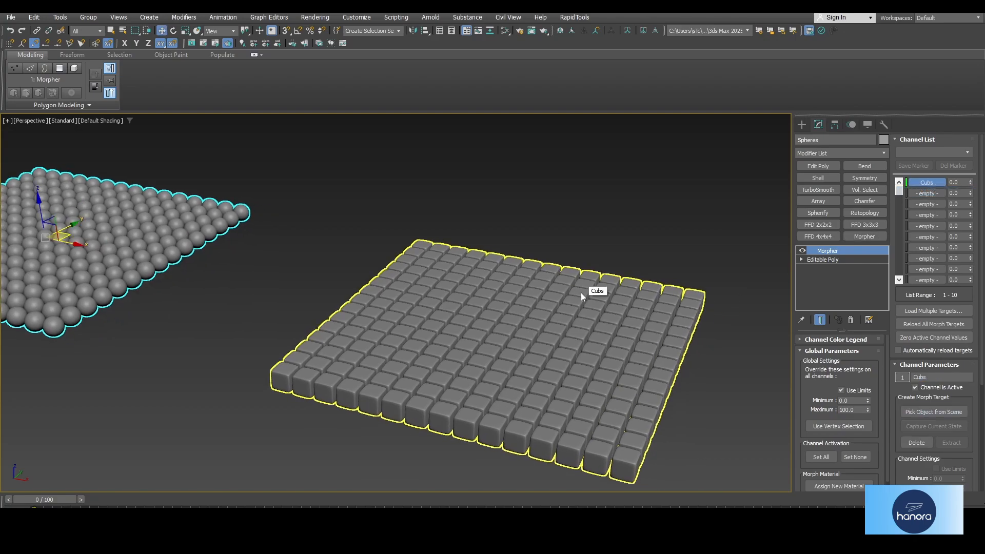
left_click(926, 193)
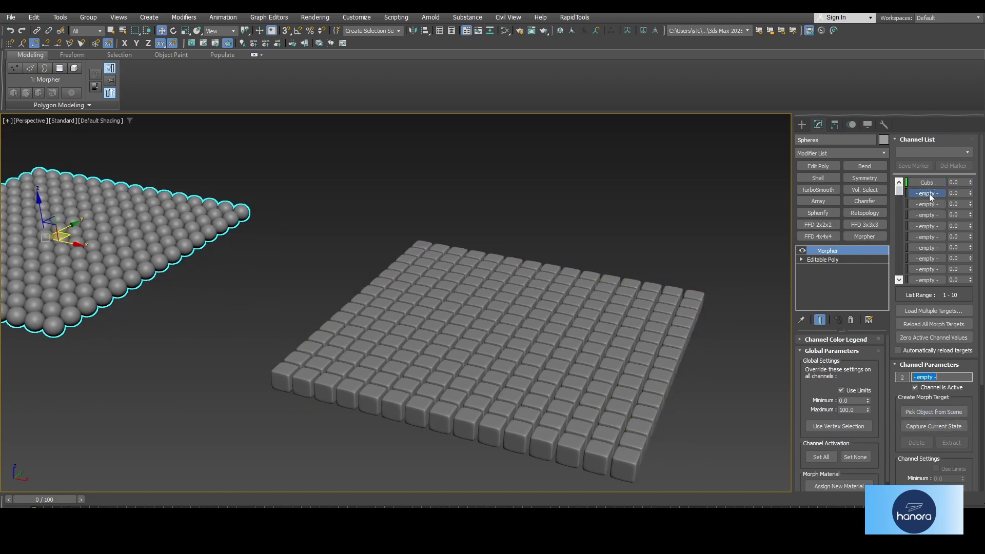
left_click(932, 412)
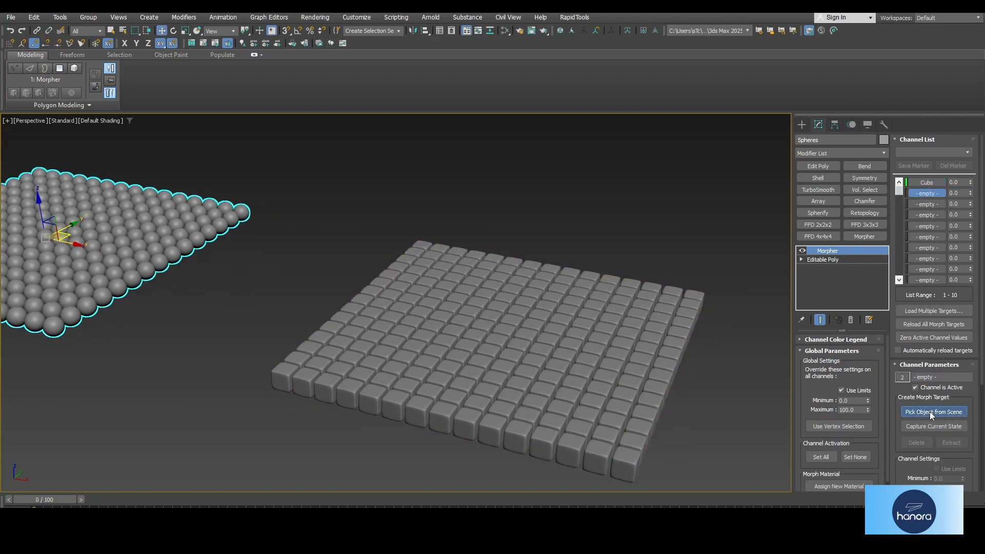
left_click(933, 411)
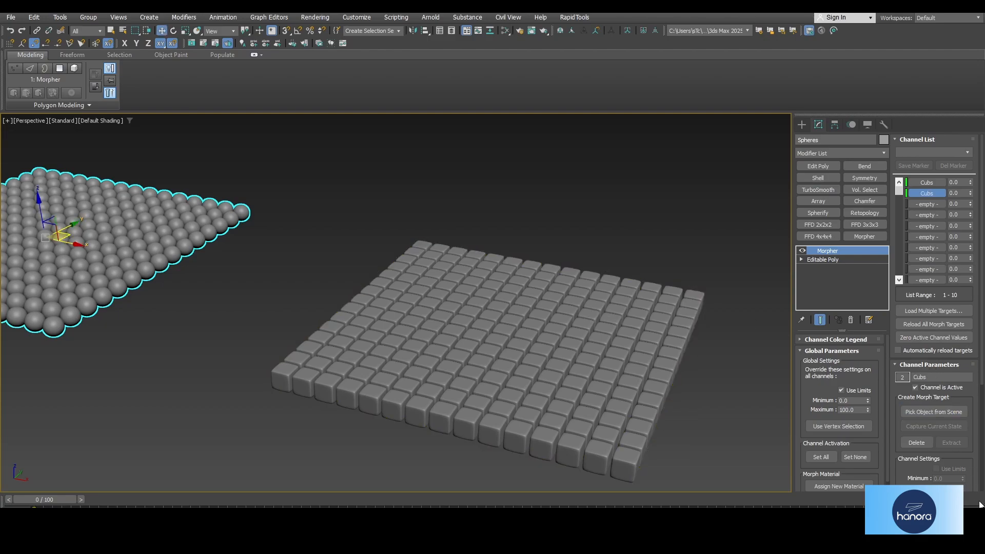
left_click(925, 193)
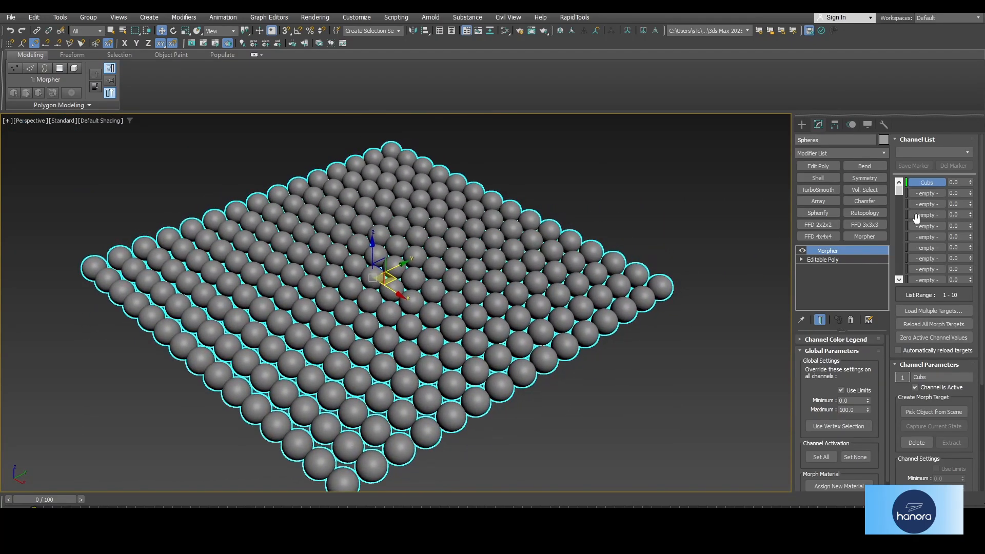
mouse_move(844, 305)
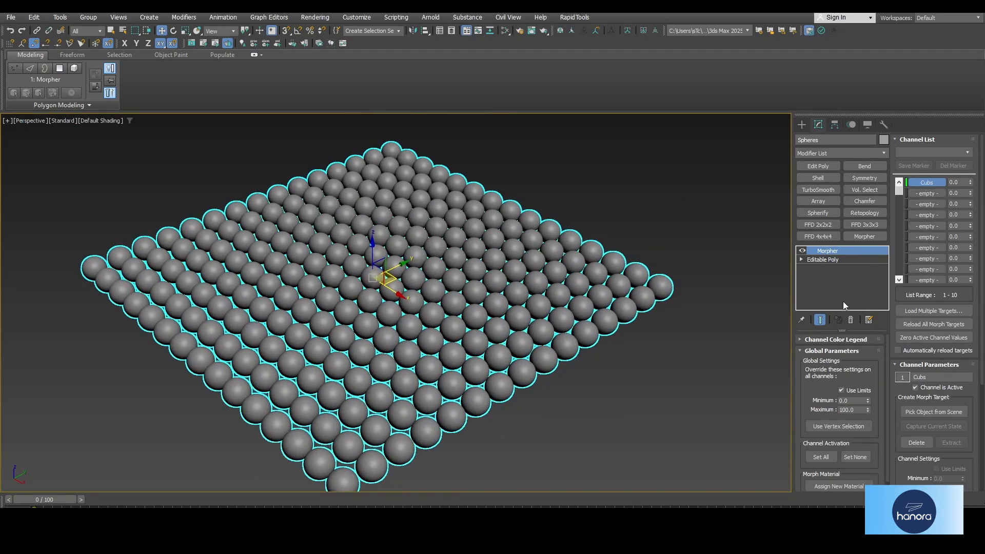
- Hide the cube grid and clear the extra morph channel, keeping only channel 1 (Cubs)
left_click(864, 189)
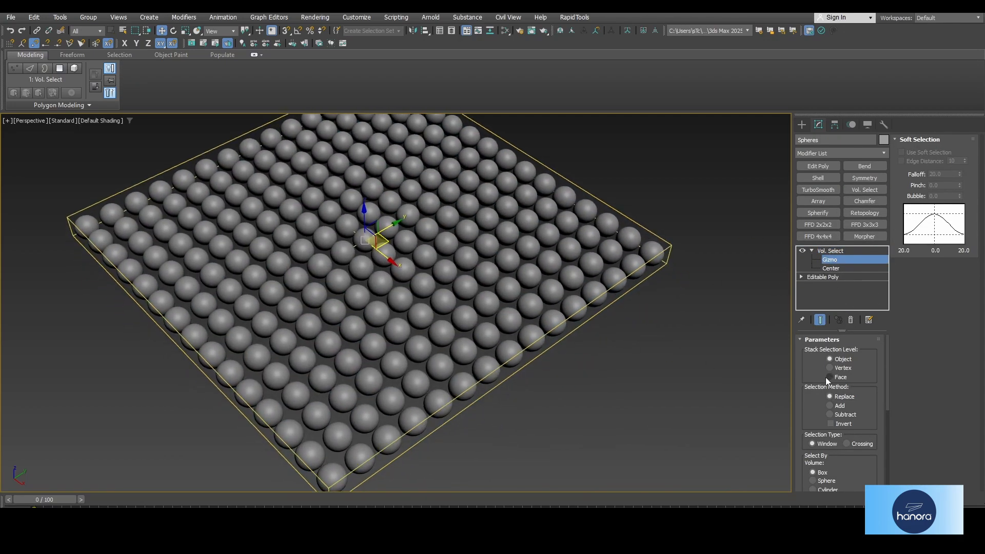
- Set Vol. Select to Face level and drag its gizmo partway across the sphere grid
left_click(829, 368)
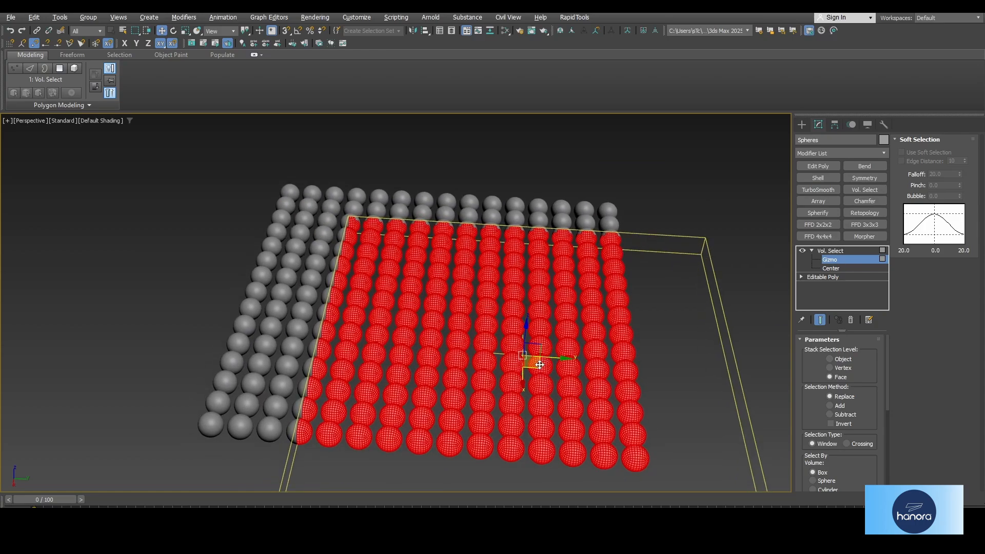
left_click_drag(537, 354, 515, 339)
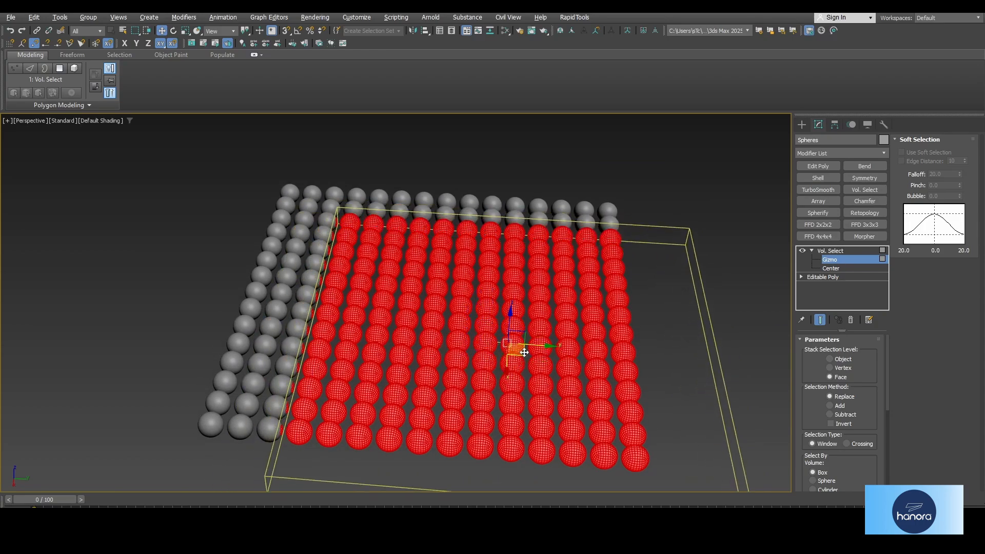
mouse_move(647, 377)
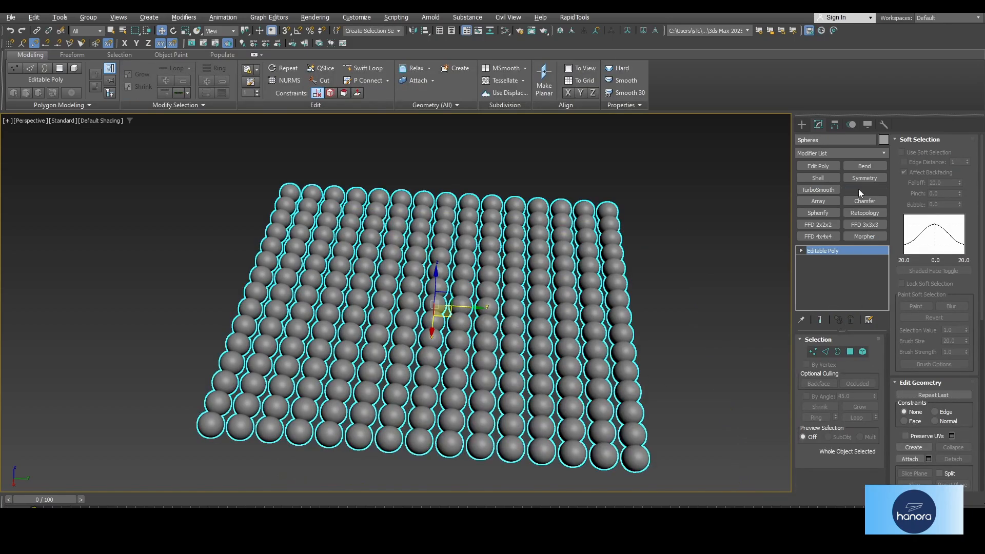
- Apply Vol. Select with Vertex stack level and Select By Volume set to Mesh Object
left_click(865, 189)
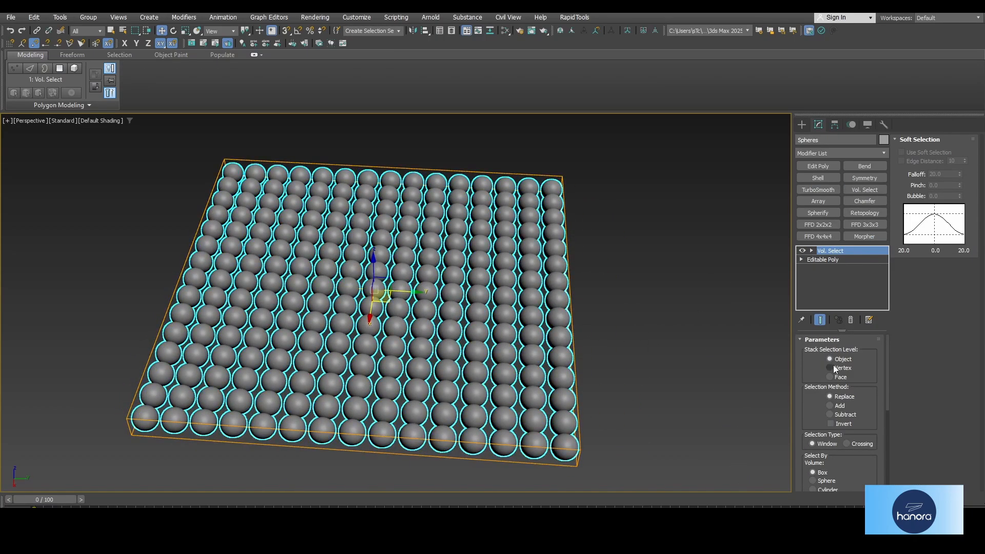
left_click(830, 368)
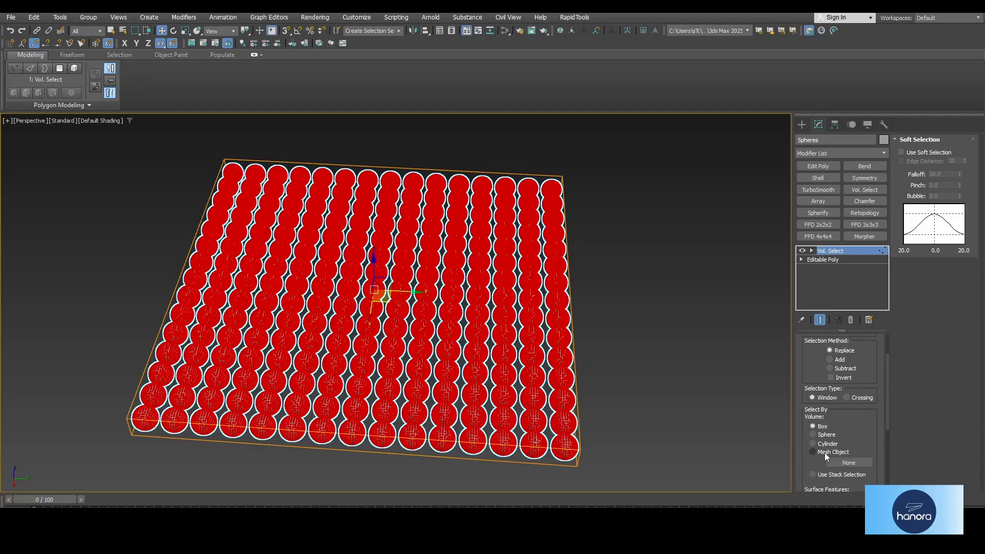
left_click(812, 451)
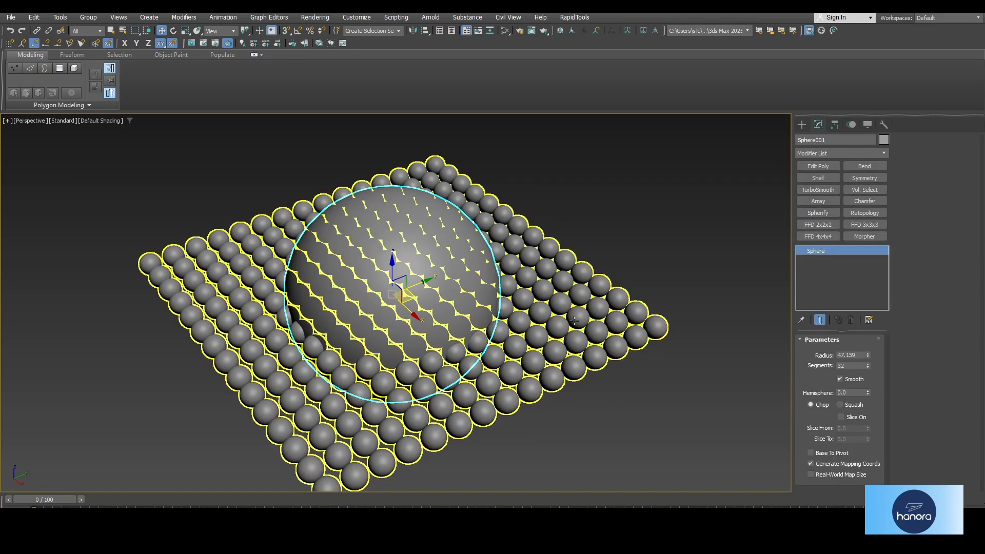
- Use Sphere001 as the selection mesh, add Morpher above it, and make Sphere001 see-through
left_click(863, 190)
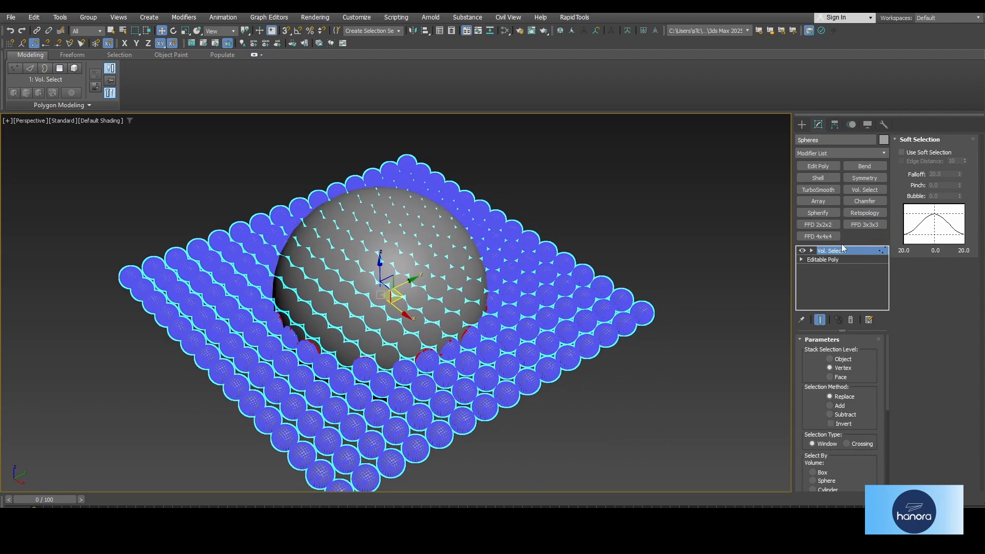
left_click(864, 236)
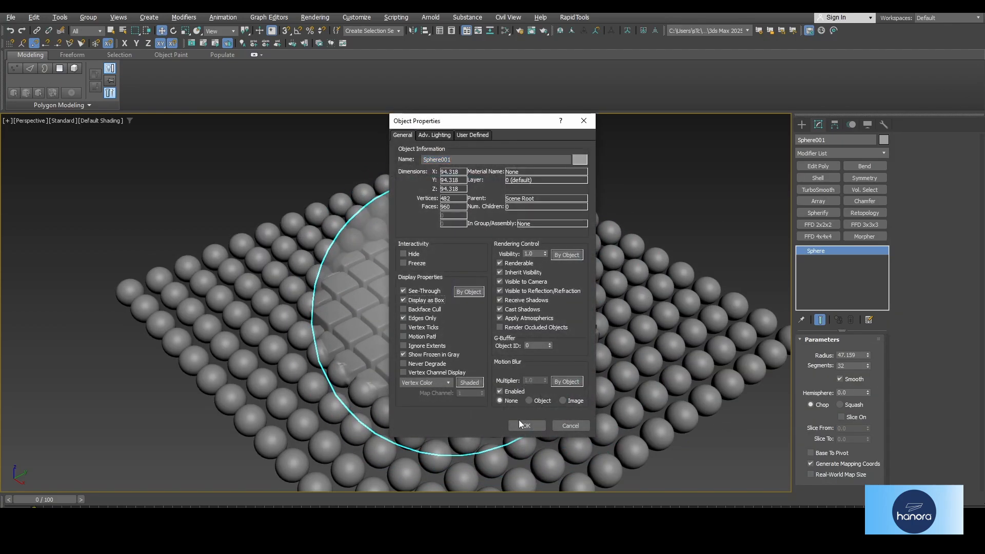
left_click(526, 426)
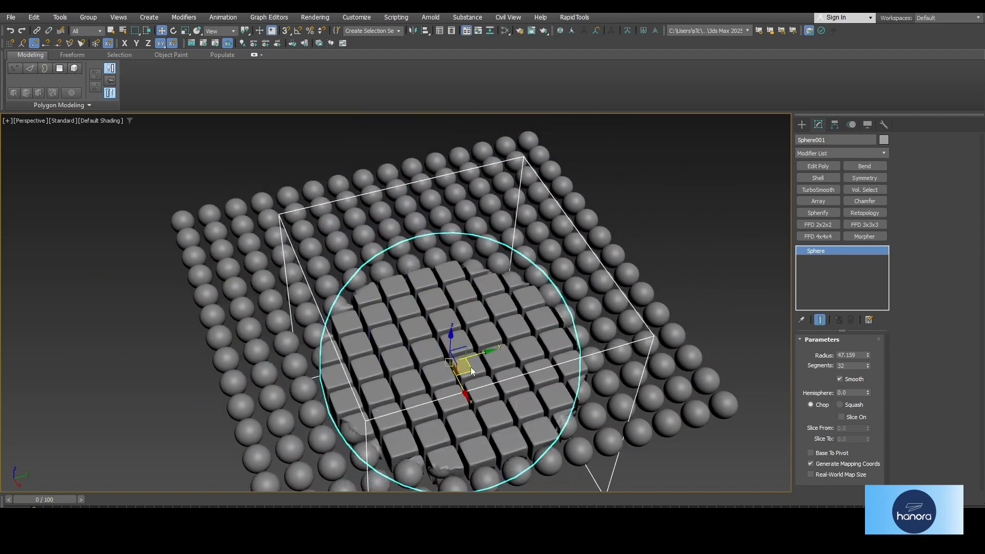
- Drag Sphere001 to a new spot over the grid, then reselect the sphere grid
left_click_drag(471, 370, 452, 295)
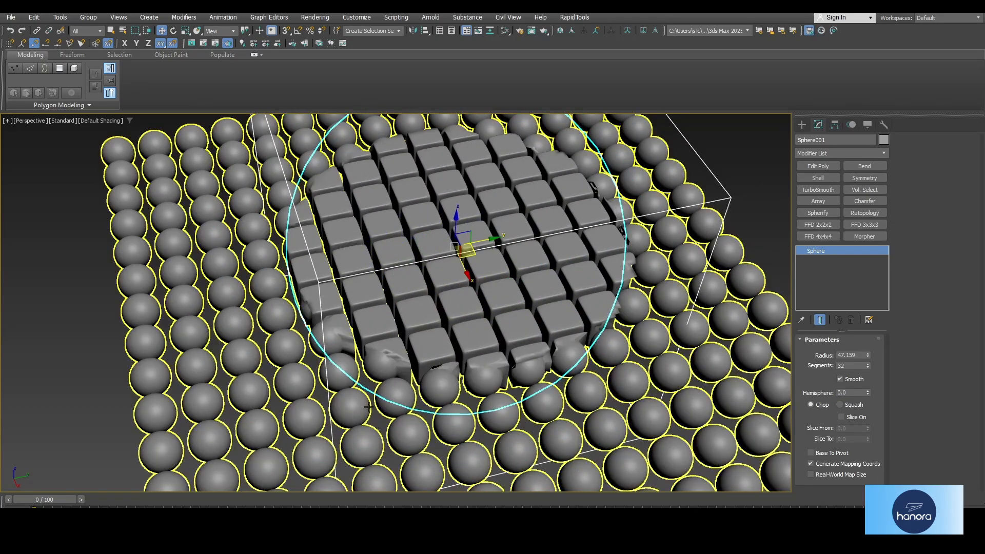
left_click(864, 189)
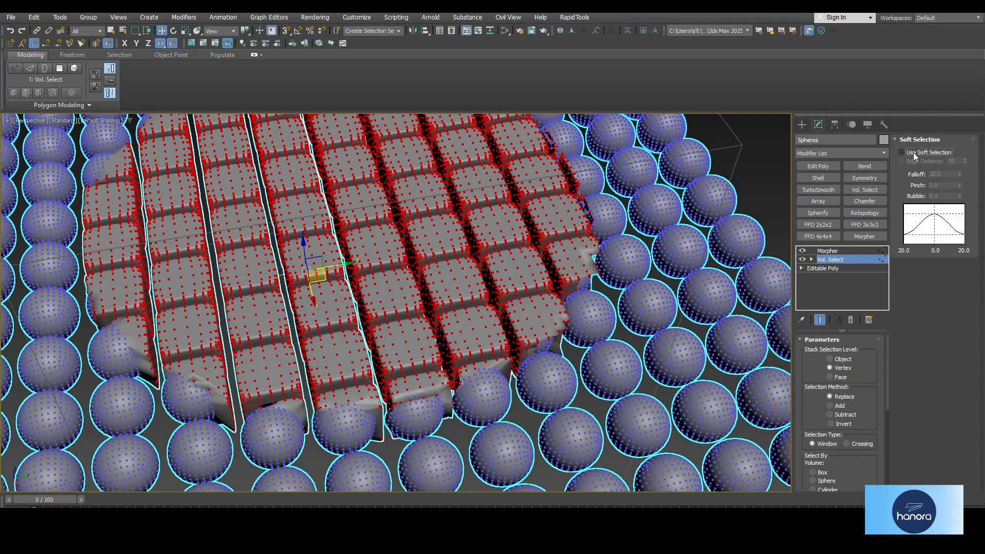
- Enable Use Soft Selection on Vol. Select and drag Sphere001 toward the grid's front edge
left_click(901, 152)
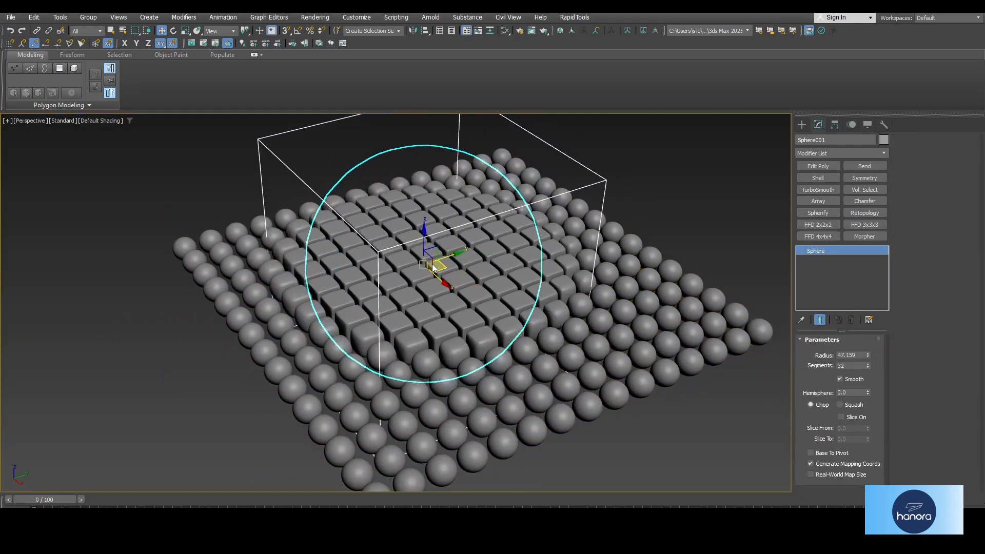
left_click_drag(431, 266, 493, 405)
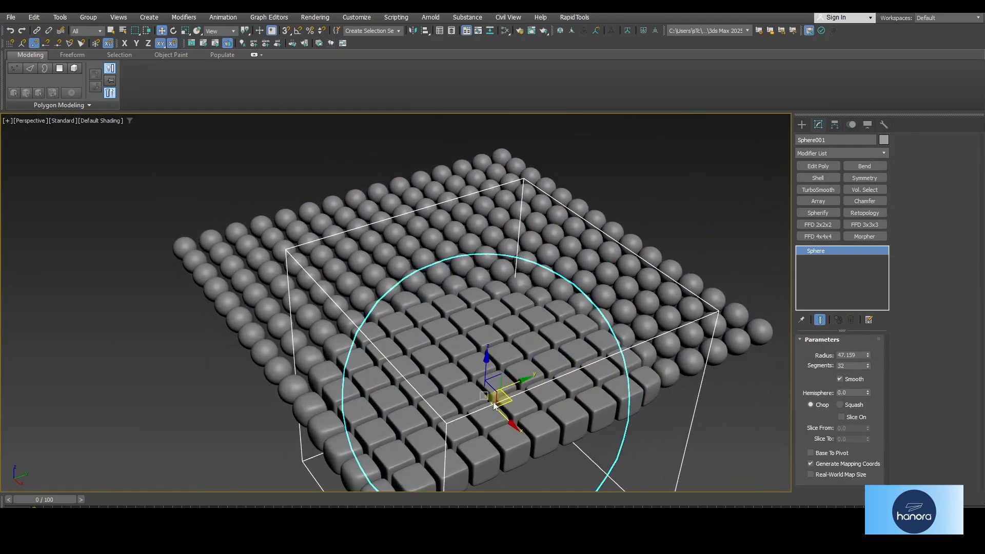